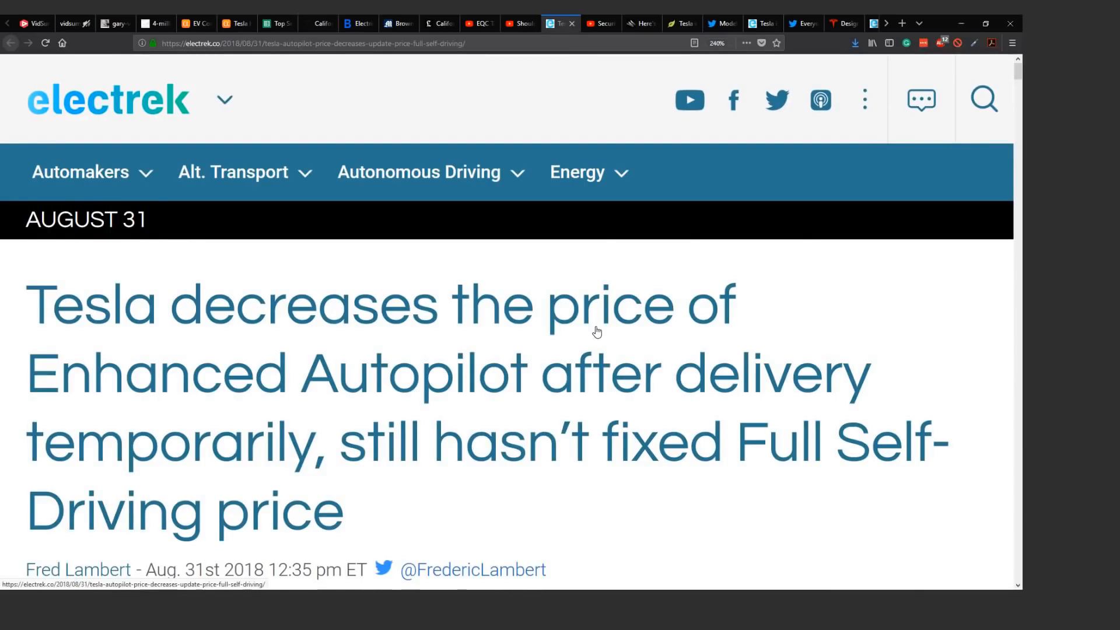
# Scroll down the Electrek article to the $5,000 / $5,500-after-delivery Enhanced Autopilot pricing image
pyautogui.scroll(-3)
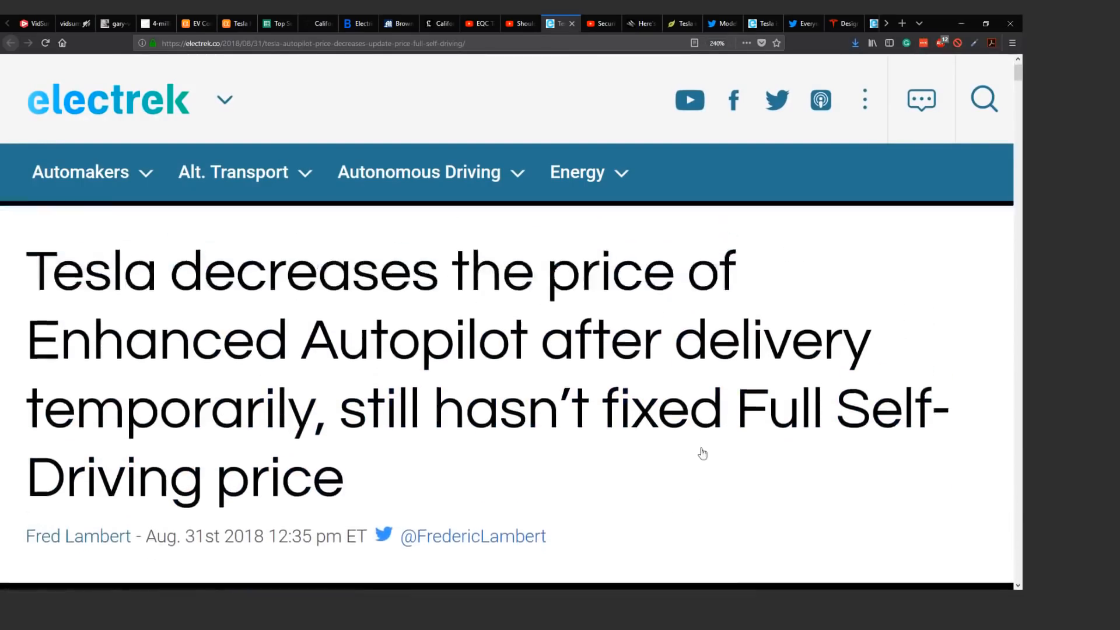
pyautogui.scroll(-3)
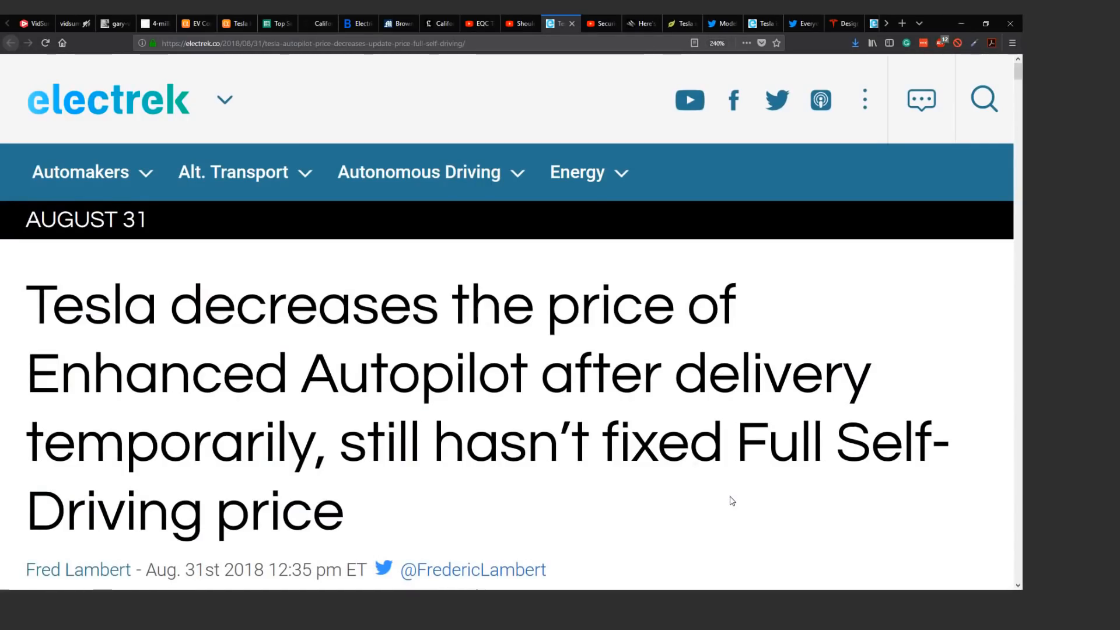
pyautogui.scroll(-3)
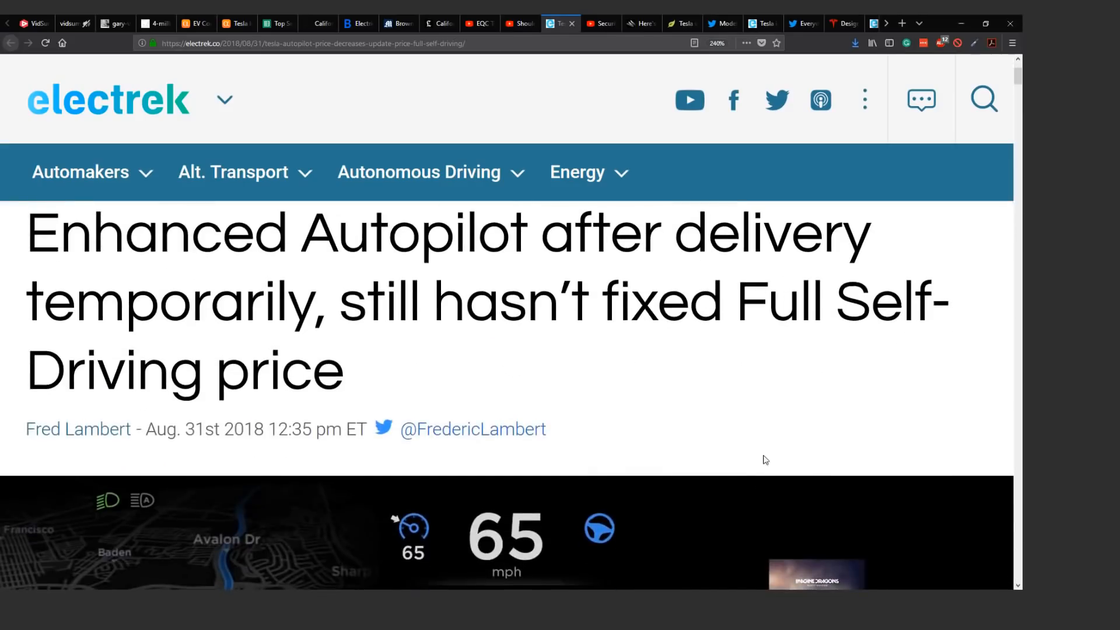
pyautogui.scroll(-3)
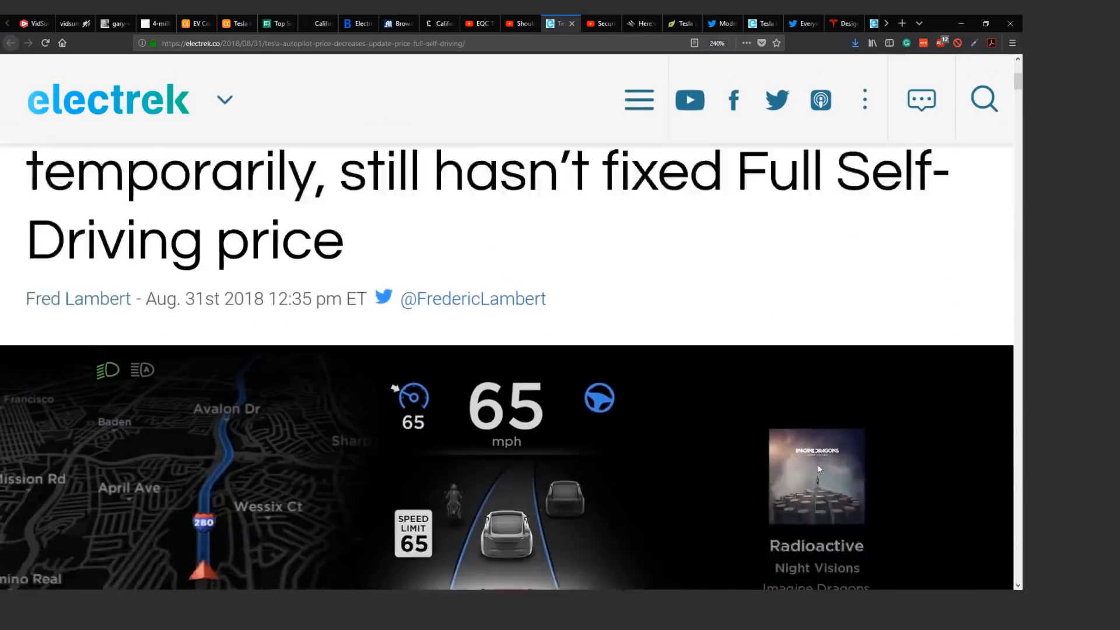
pyautogui.scroll(-3)
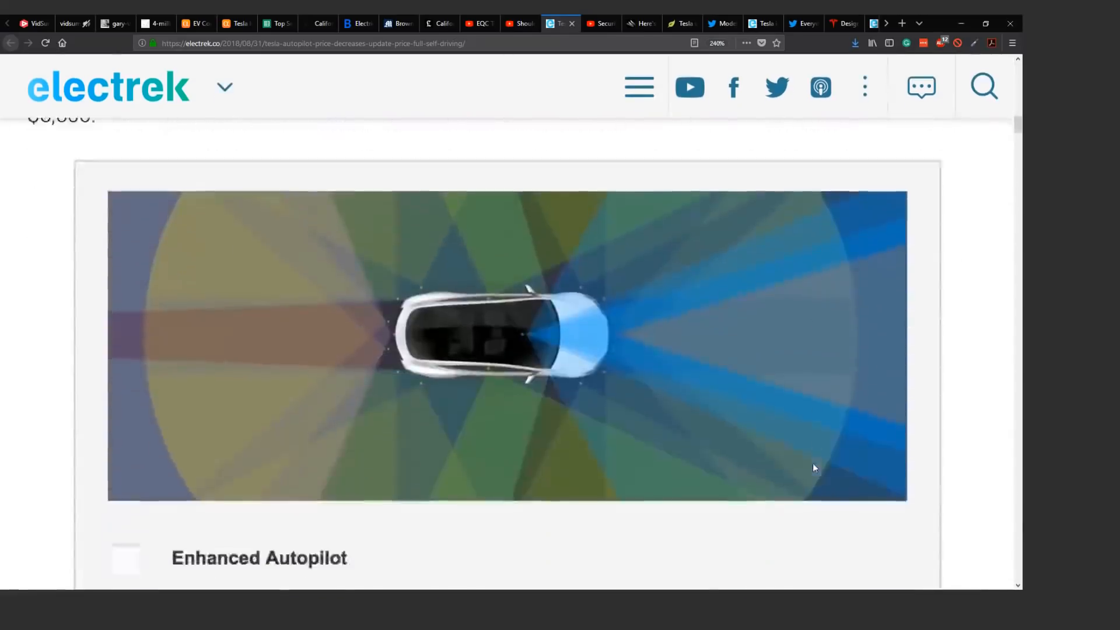
pyautogui.scroll(-3)
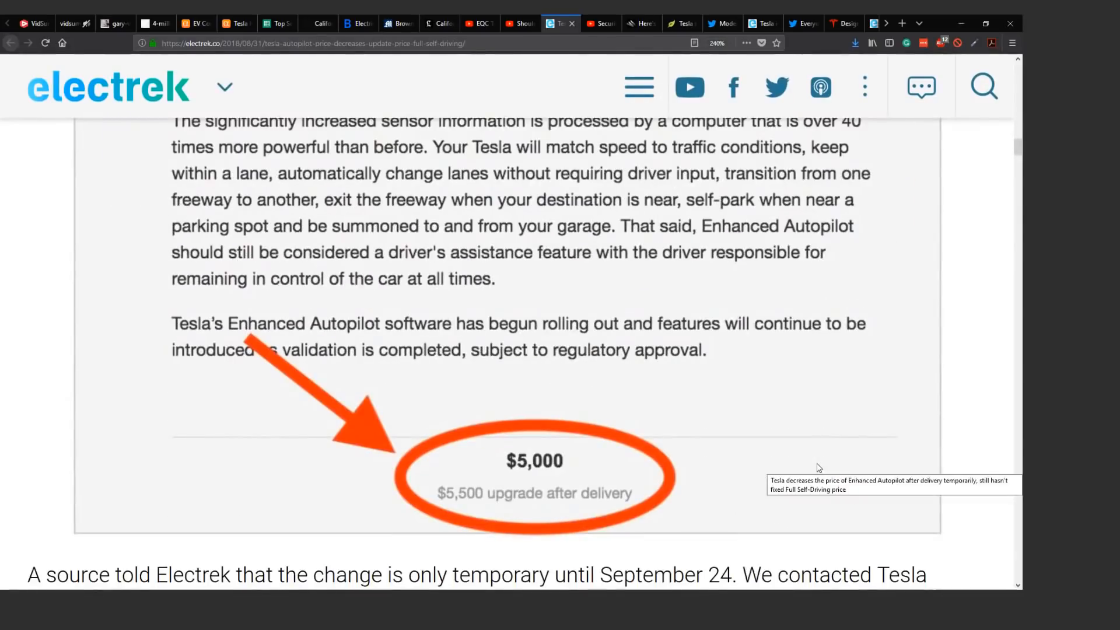
pyautogui.moveTo(465, 511)
pyautogui.write('tesl')
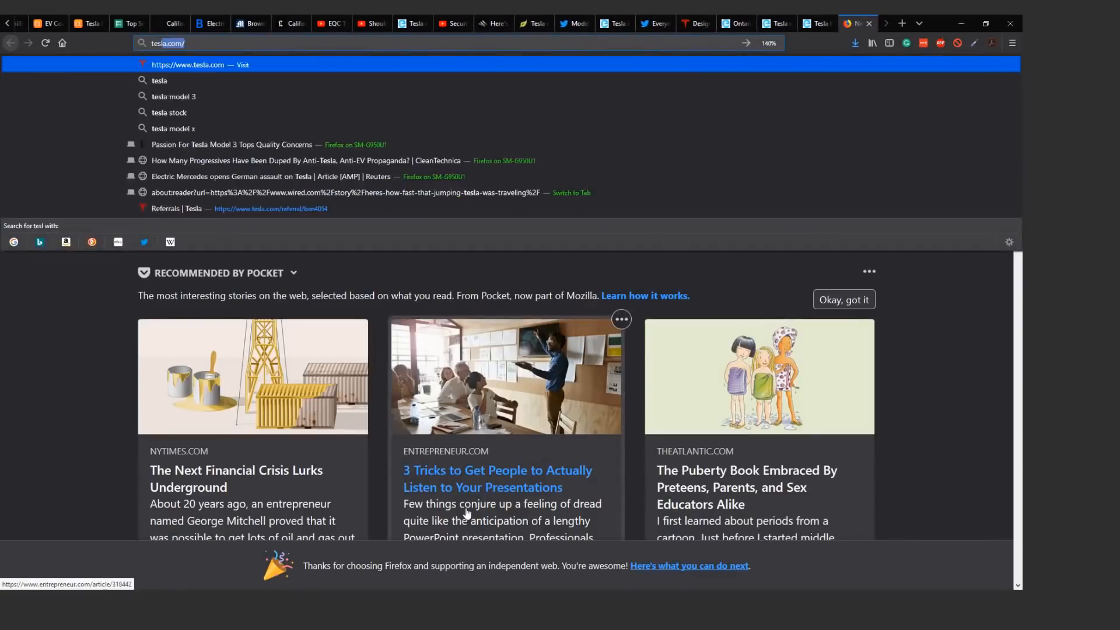
# Go to tesla.com/autopilot and scroll past sensor coverage and Tesla Vision to On-ramp to Off-ramp
pyautogui.write('autop')
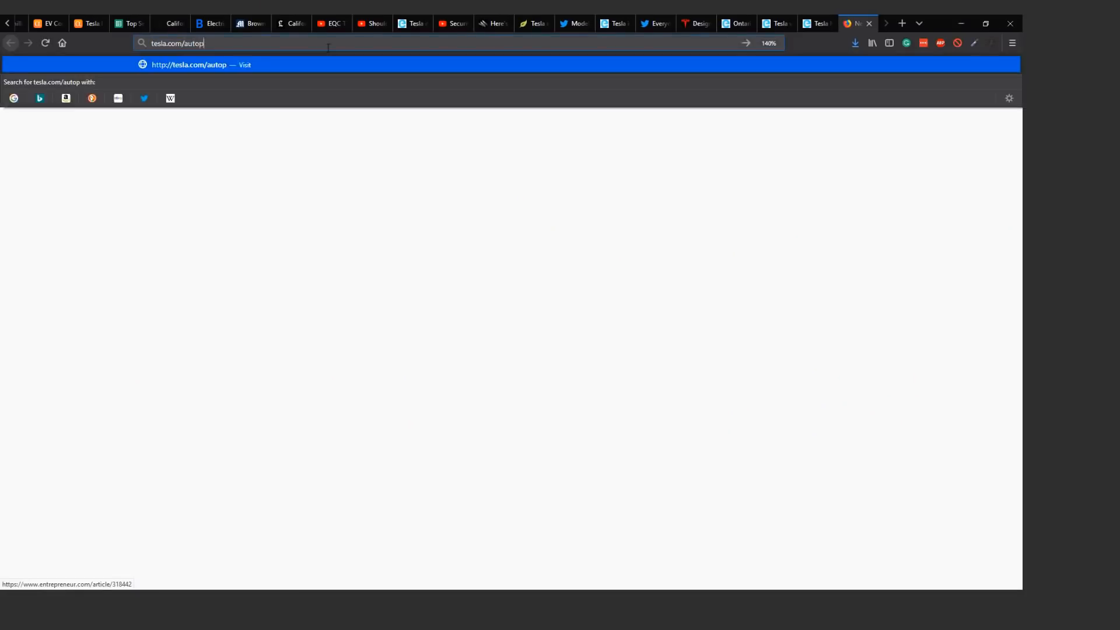
pyautogui.press('Return')
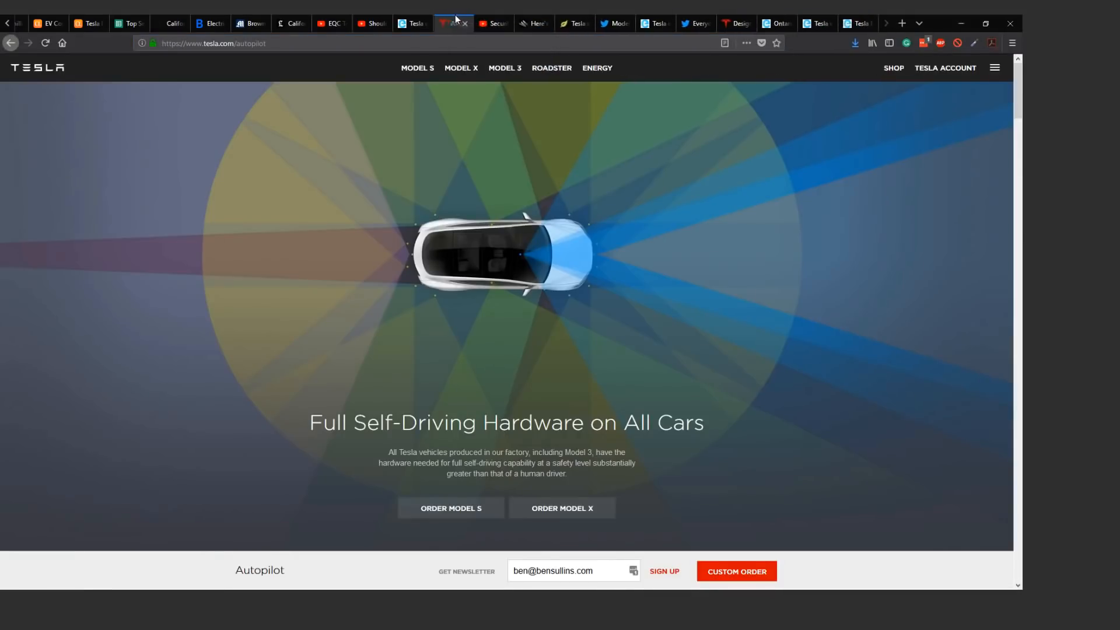
pyautogui.moveTo(333, 222)
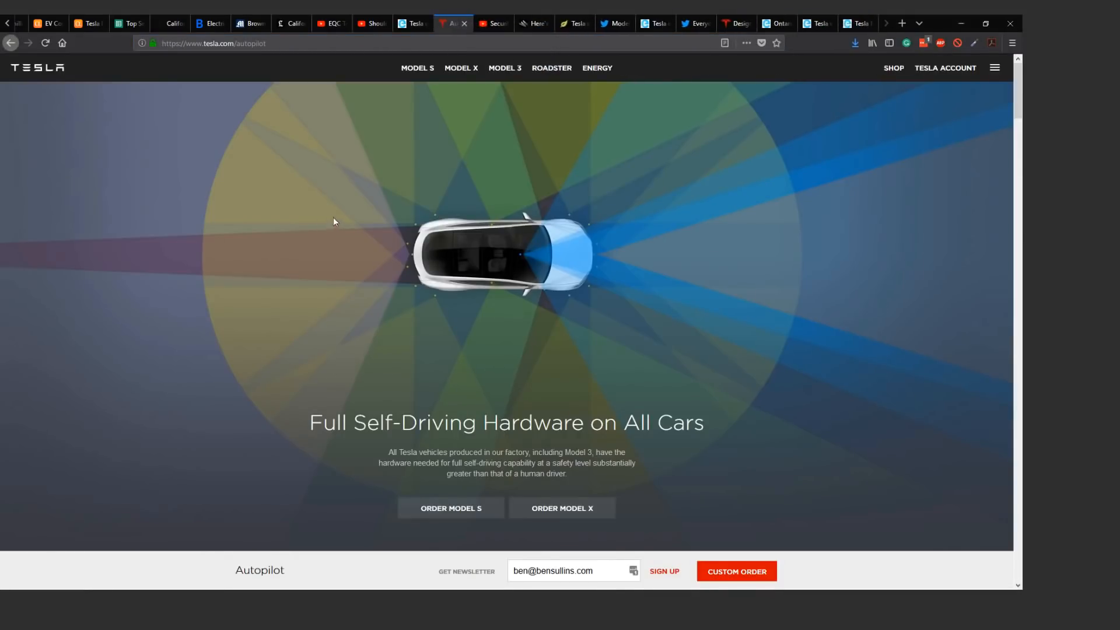
pyautogui.scroll(-3)
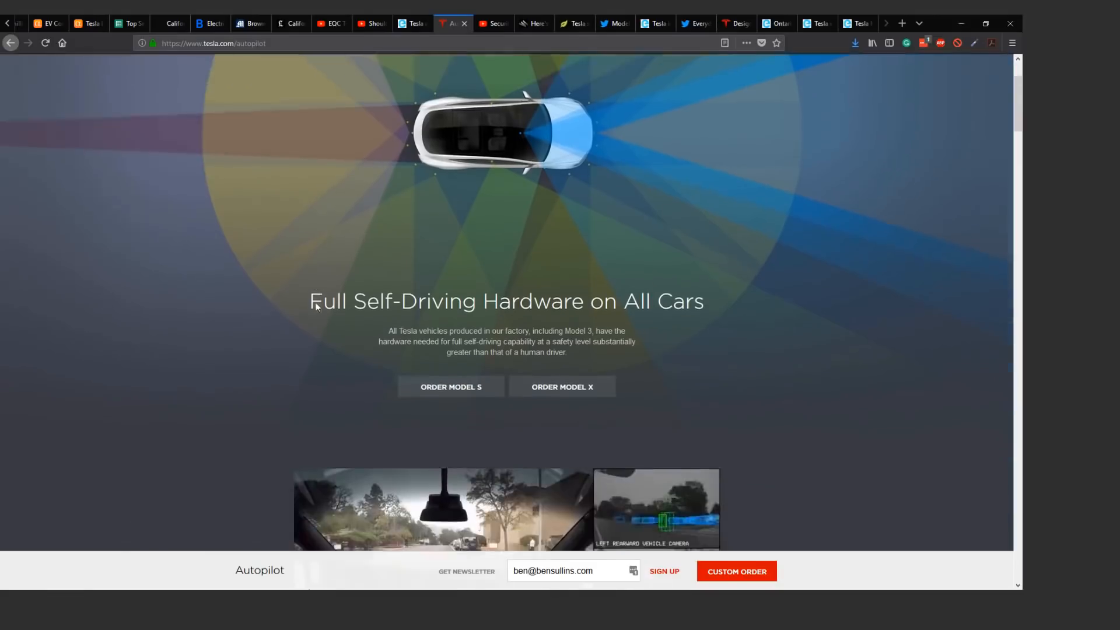
pyautogui.scroll(-3)
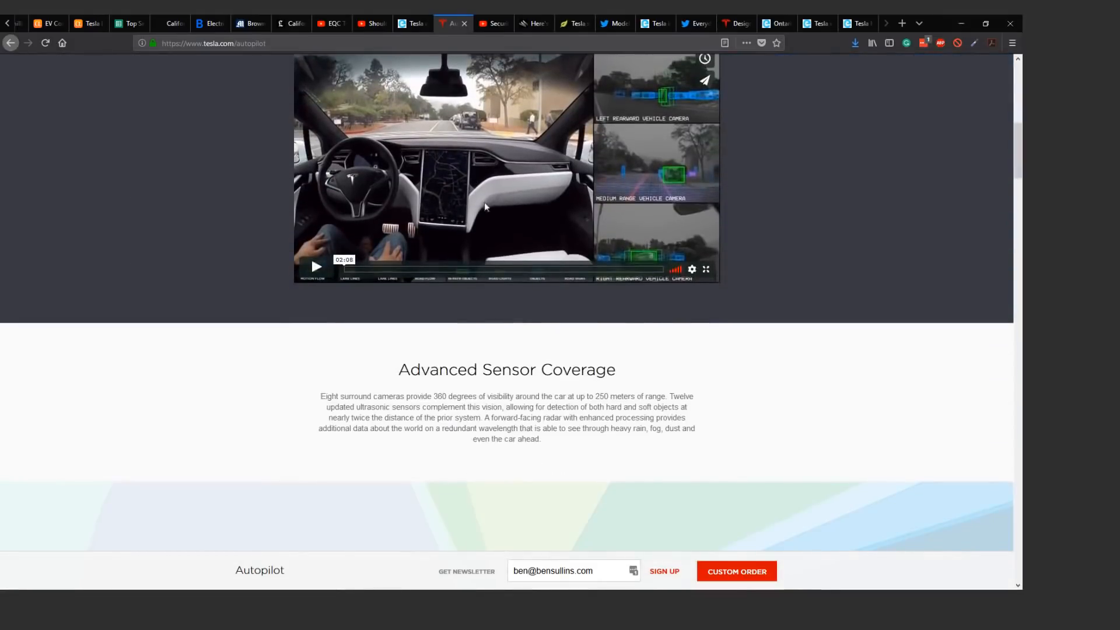
pyautogui.scroll(-3)
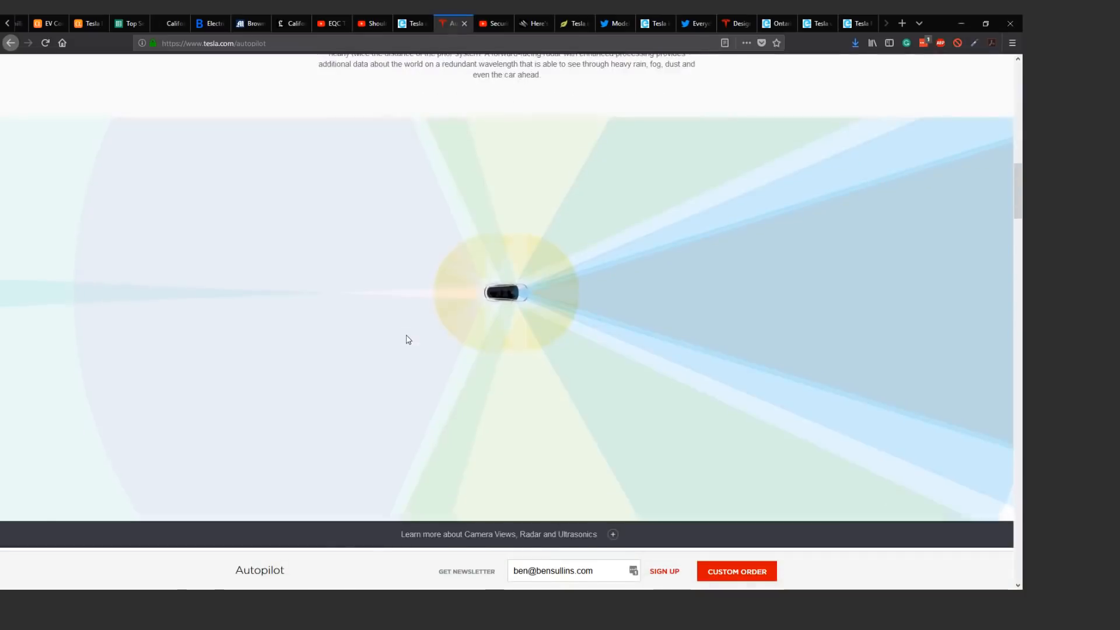
pyautogui.scroll(-3)
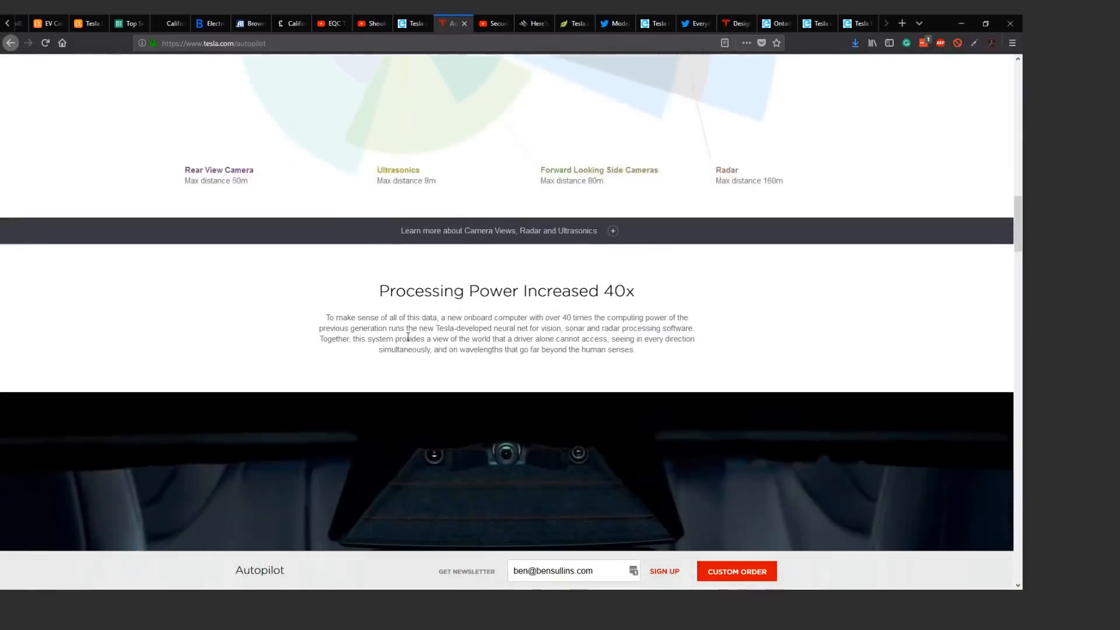
pyautogui.scroll(-3)
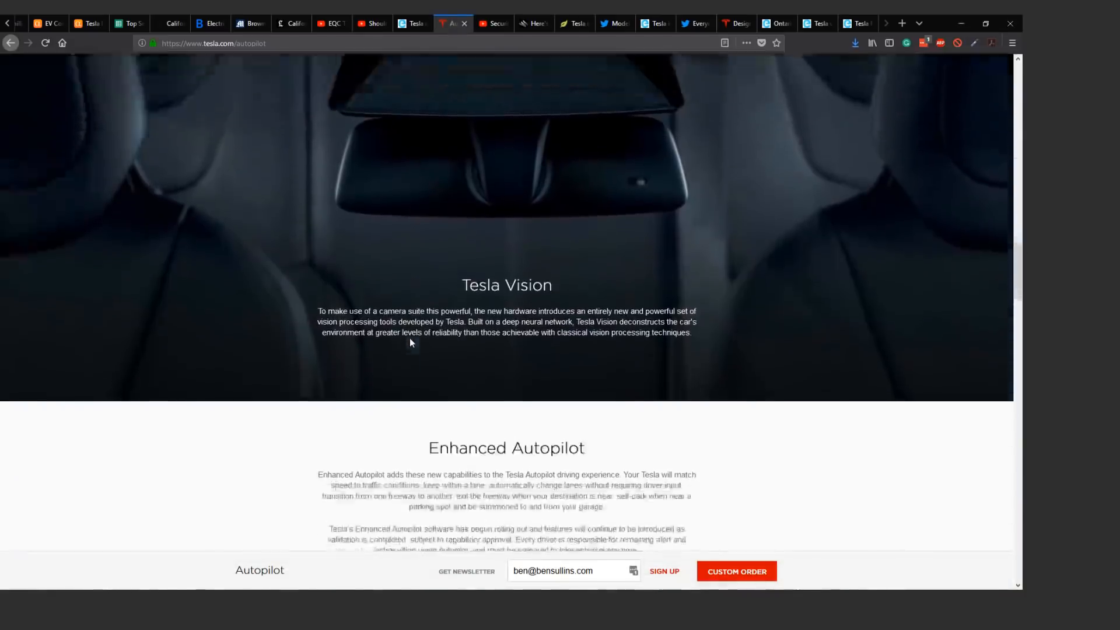
pyautogui.scroll(-3)
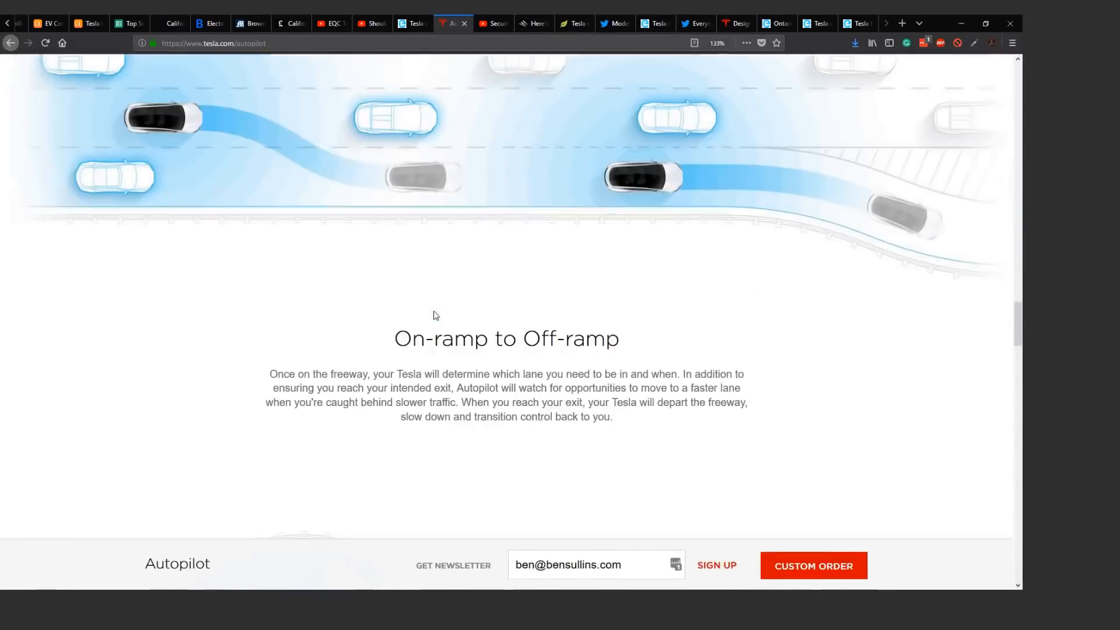
pyautogui.scroll(3)
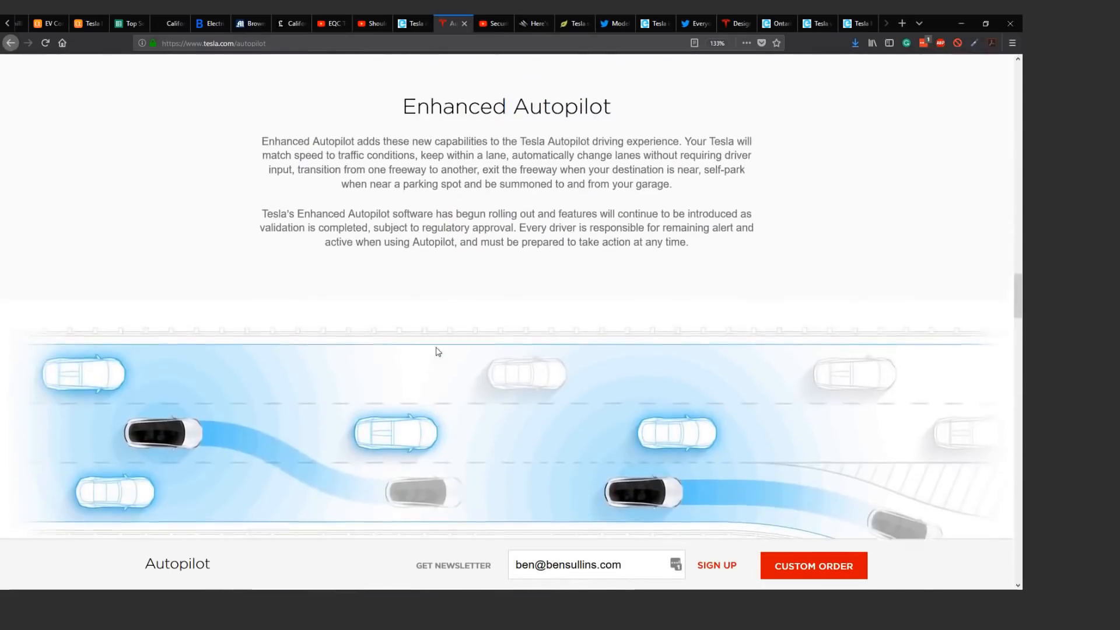
pyautogui.scroll(-3)
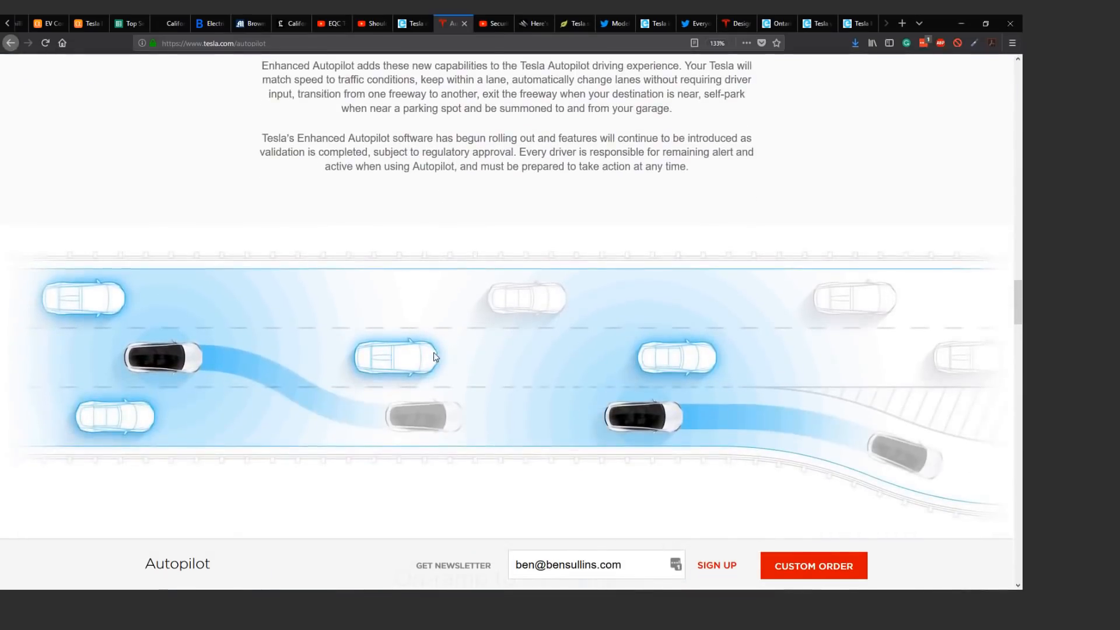
pyautogui.scroll(-3)
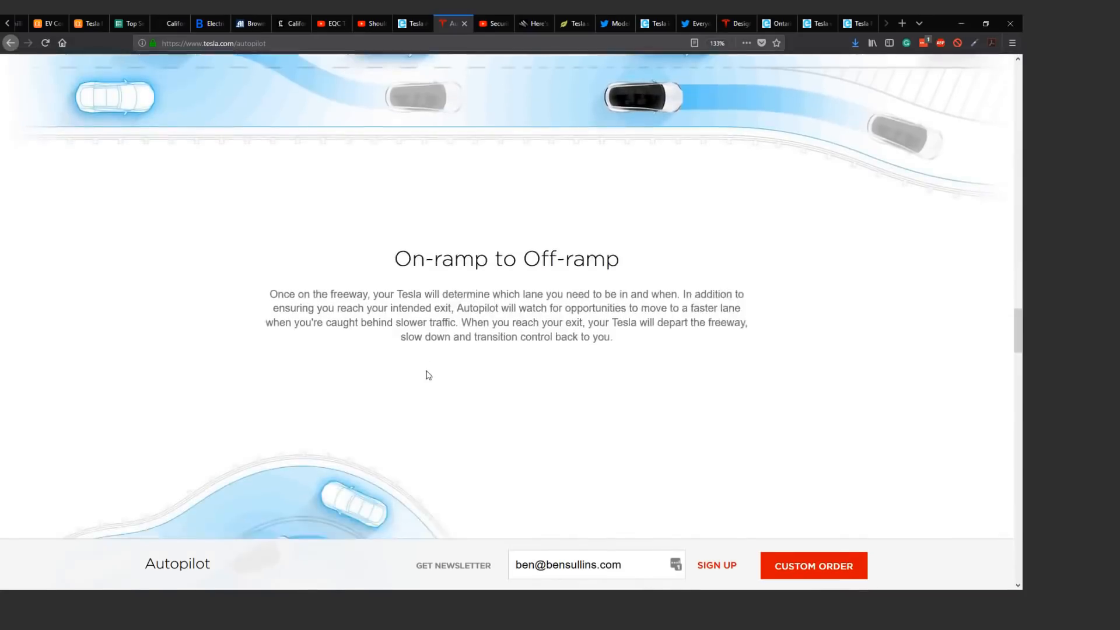
pyautogui.scroll(3)
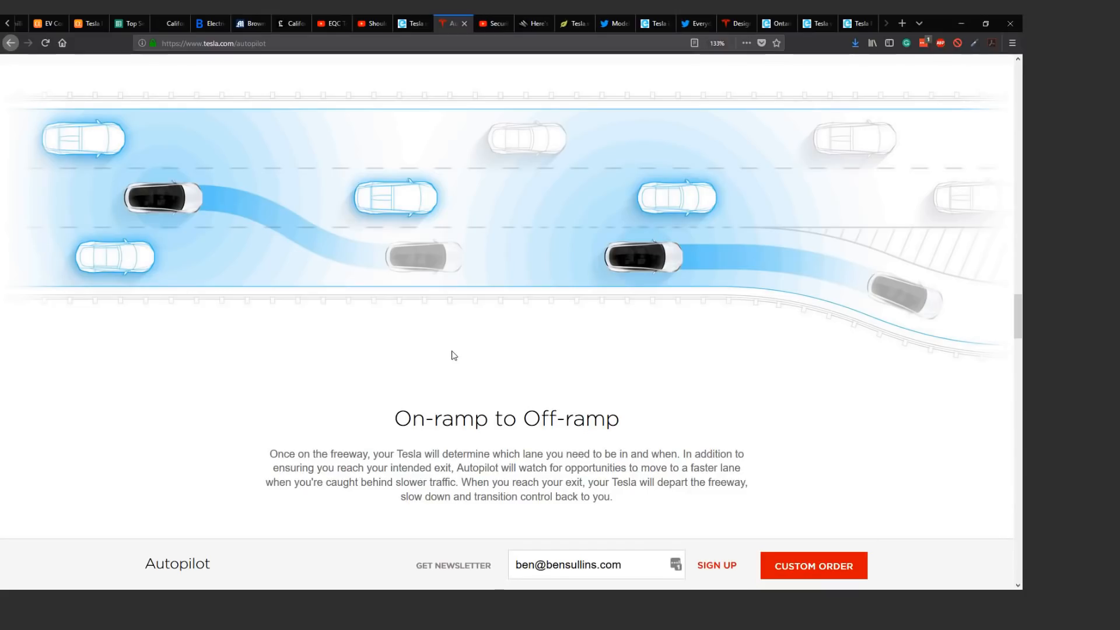
pyautogui.scroll(-3)
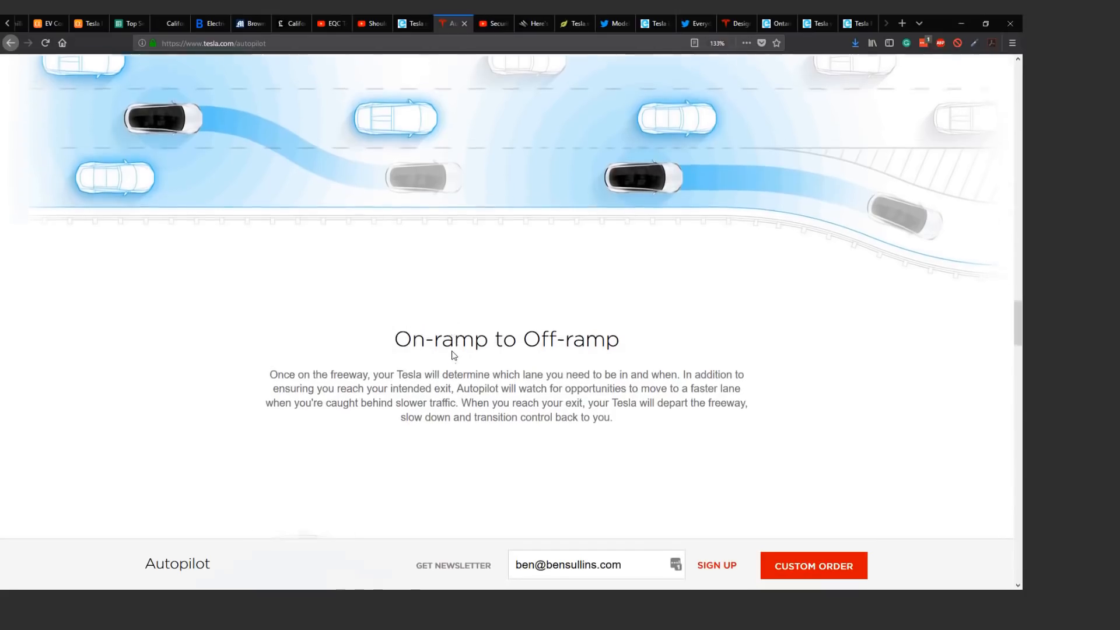
pyautogui.scroll(-3)
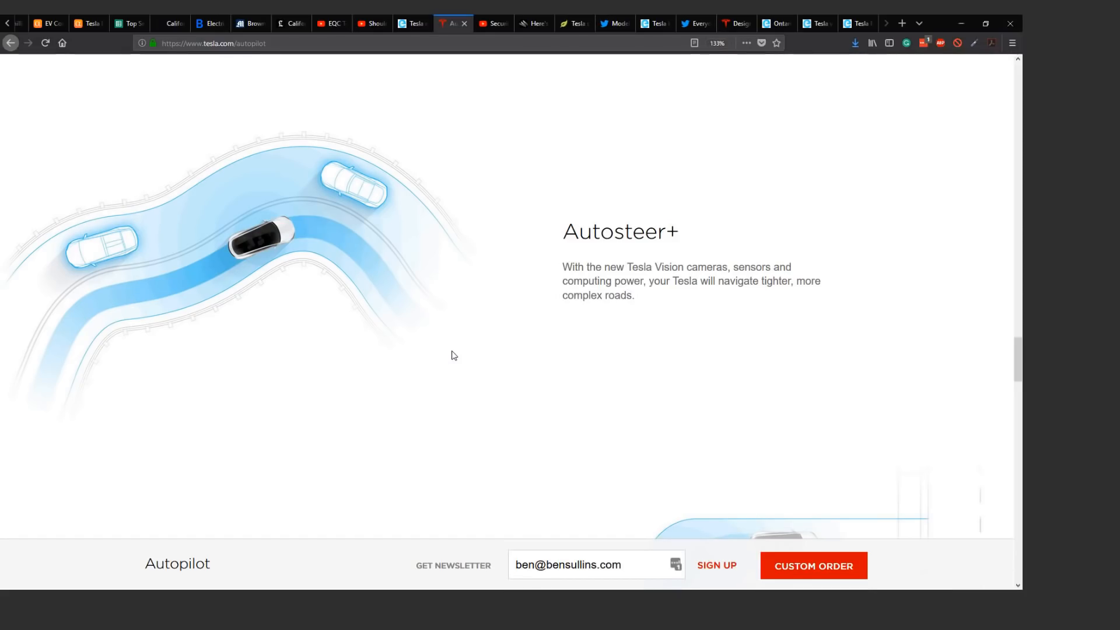
pyautogui.scroll(-3)
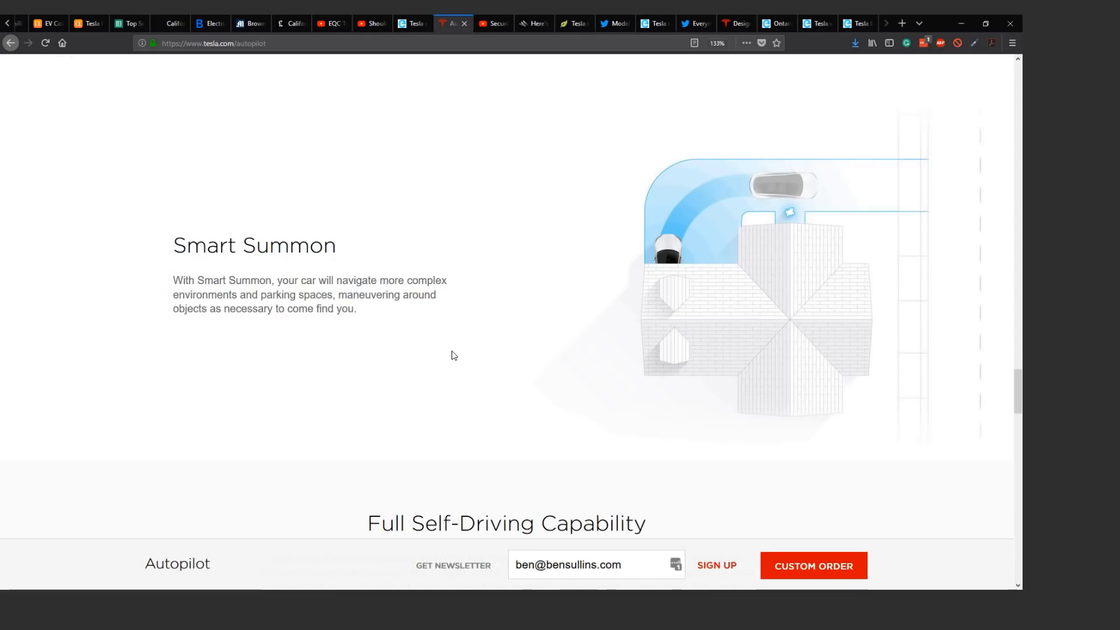
pyautogui.scroll(-3)
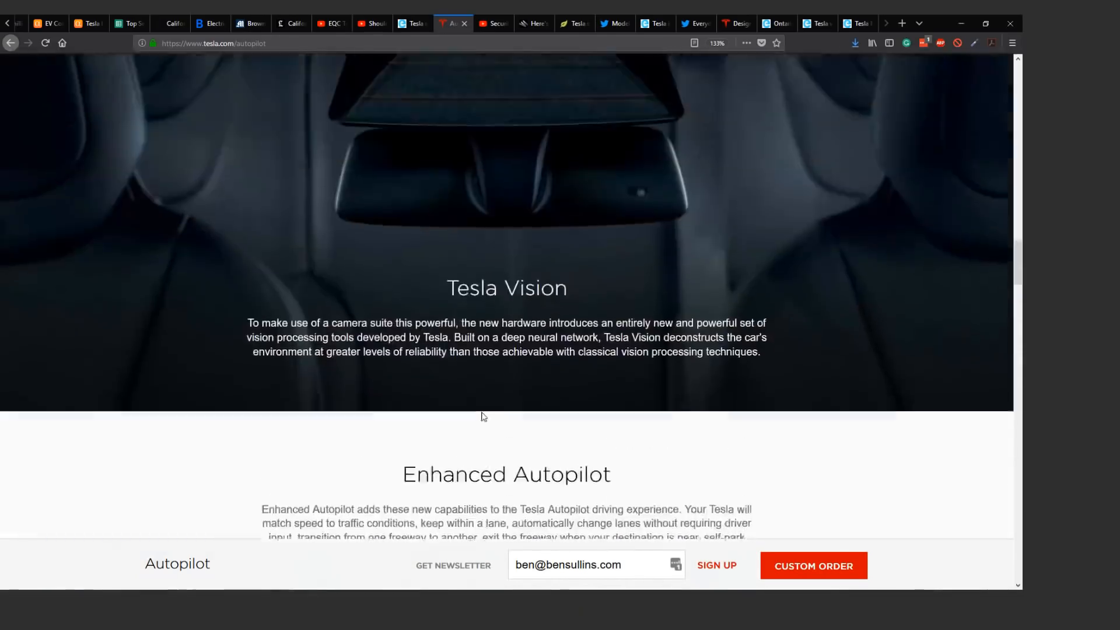
pyautogui.scroll(3)
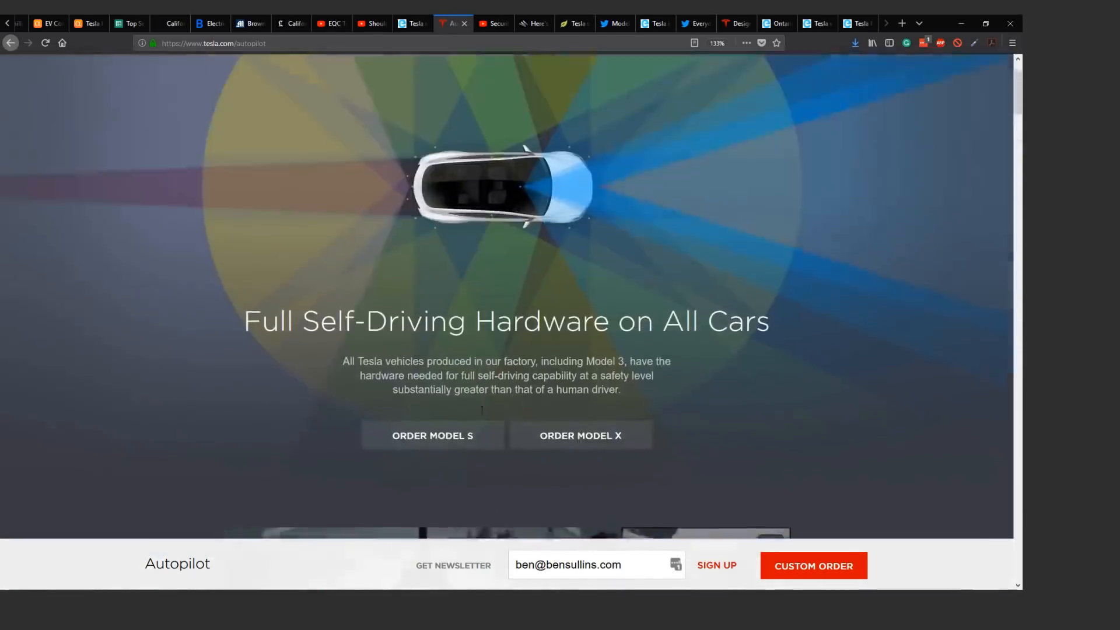
pyautogui.scroll(3)
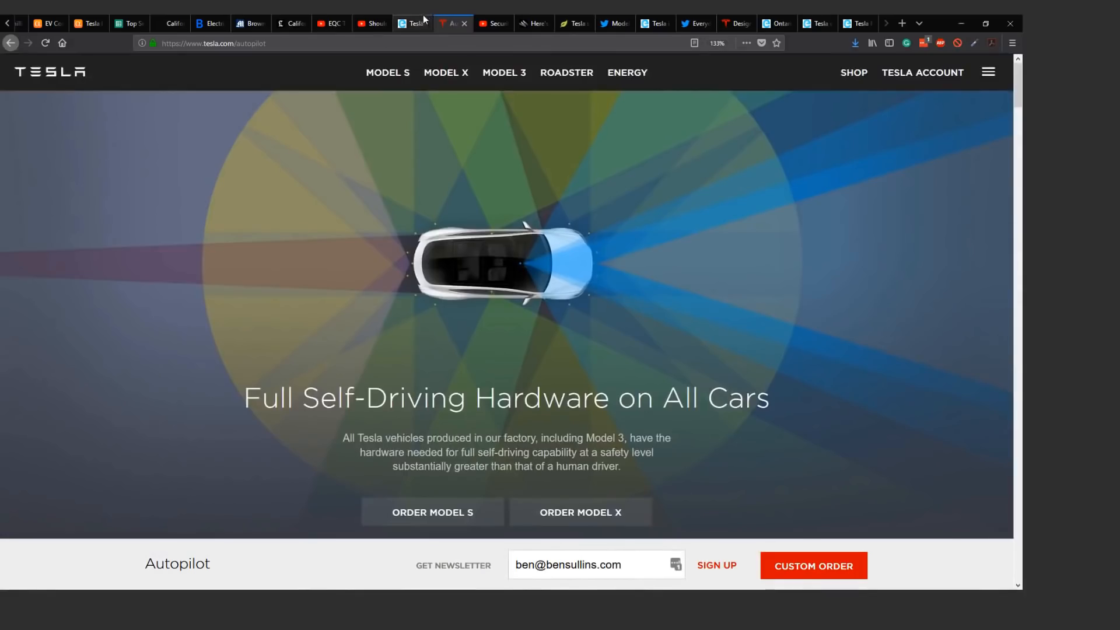
# Switch to the Electrek price-decrease article and scroll between the pricing image and opening paragraphs
pyautogui.click(453, 23)
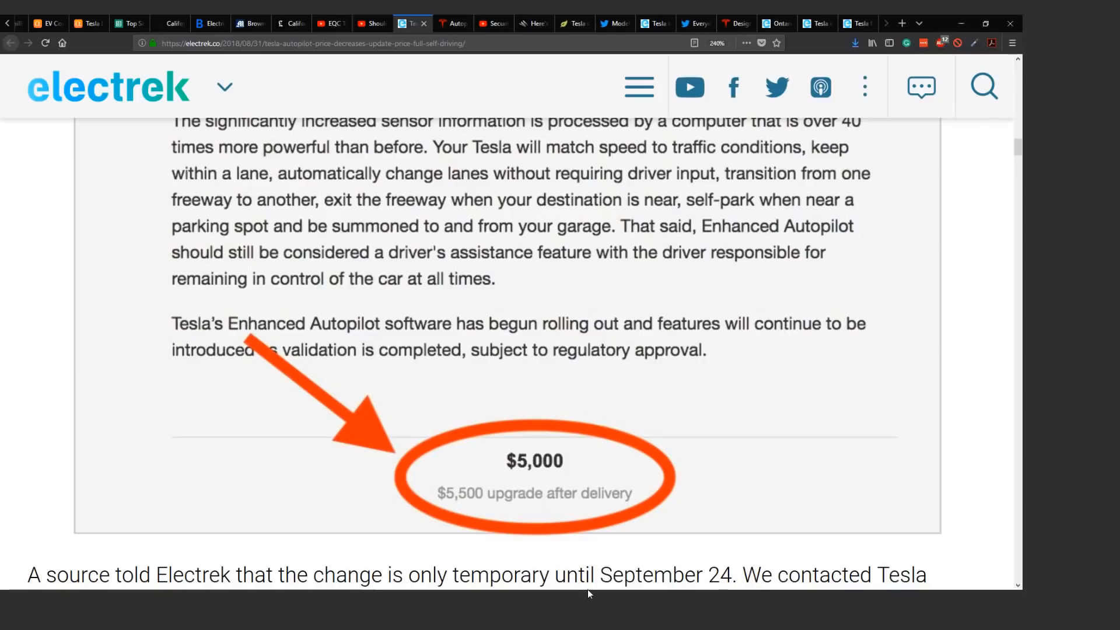
pyautogui.moveTo(561, 530)
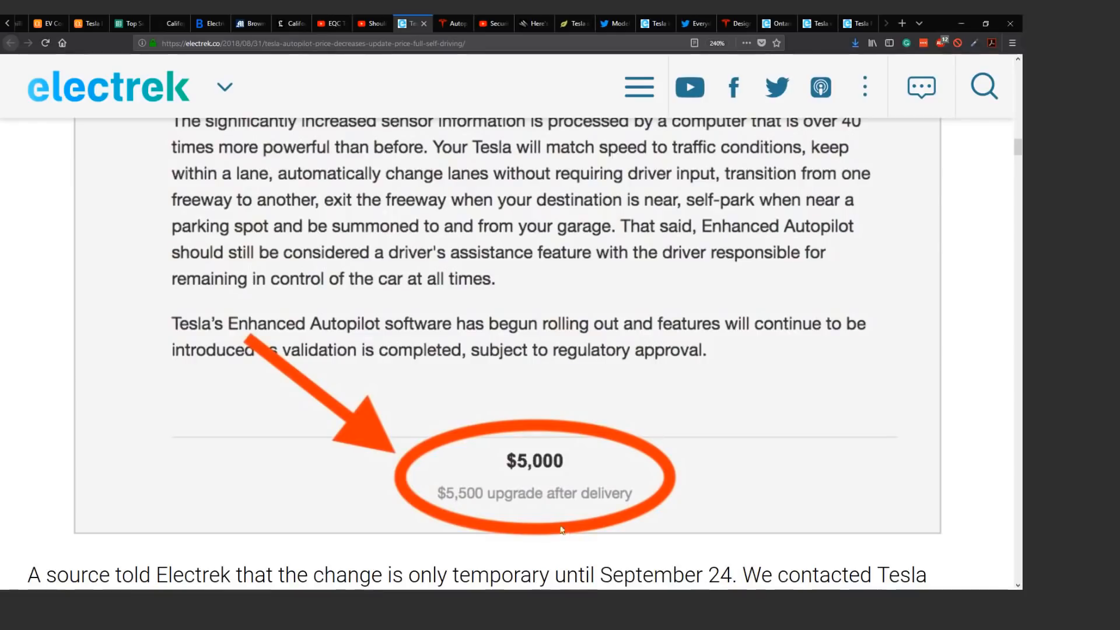
pyautogui.scroll(3)
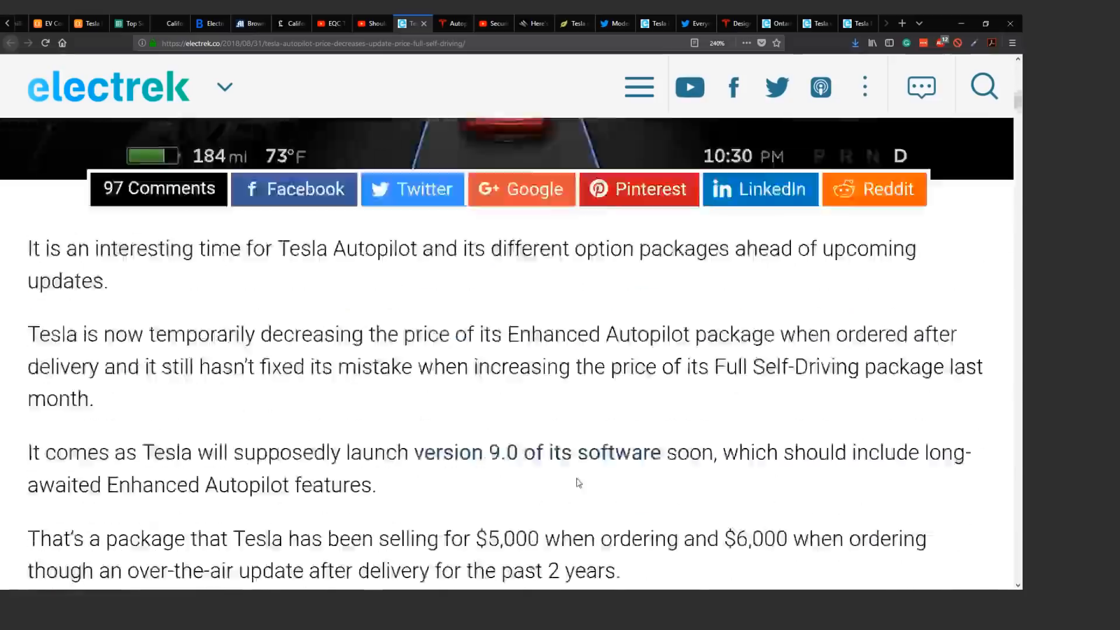
pyautogui.scroll(-3)
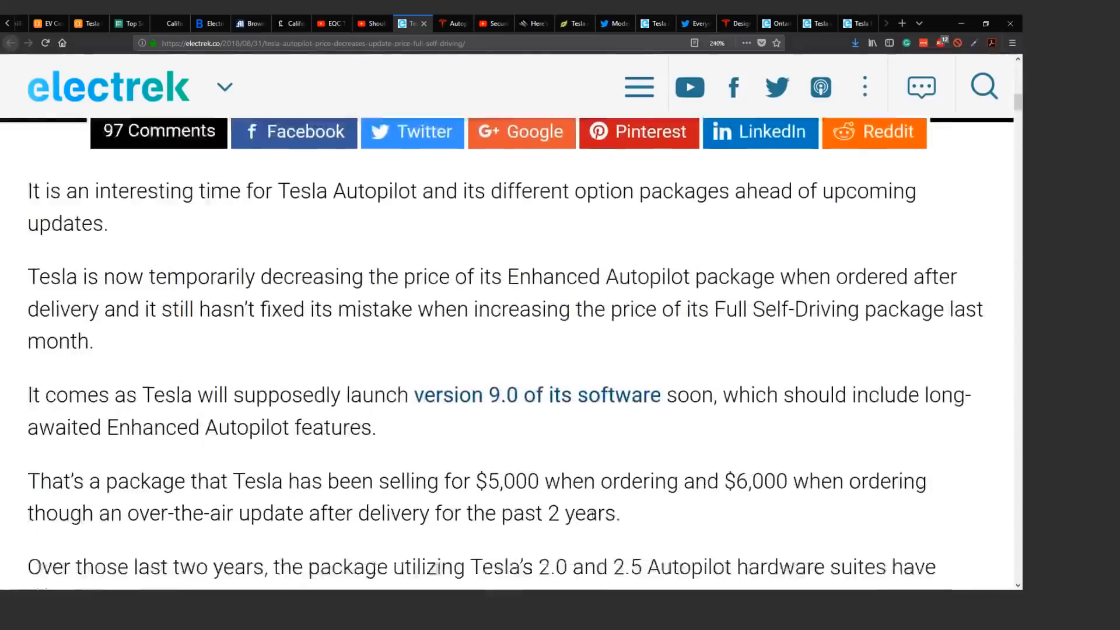
# Skim the linked Electrek 'version 9.0 of its software' article, then return to the Tesla Autopilot tab
pyautogui.click(534, 395)
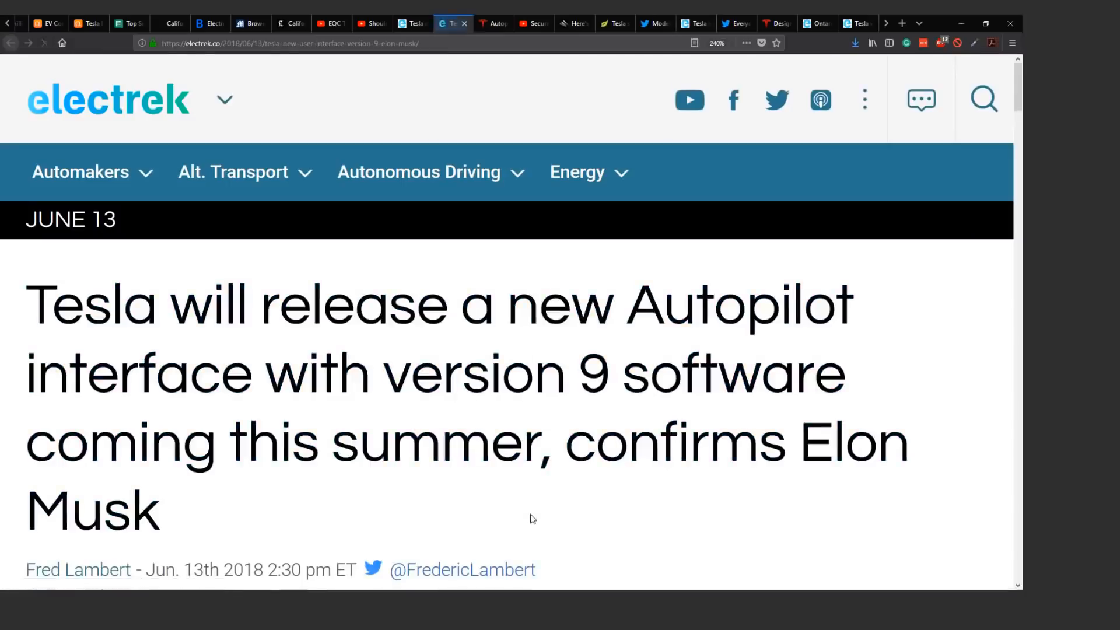
pyautogui.scroll(-3)
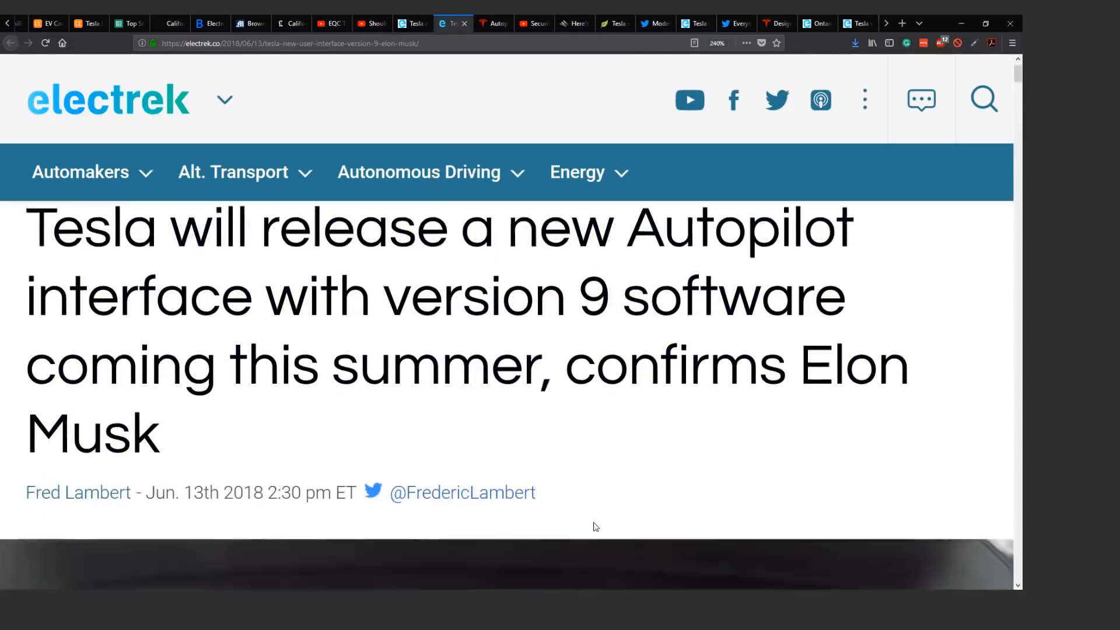
pyautogui.scroll(3)
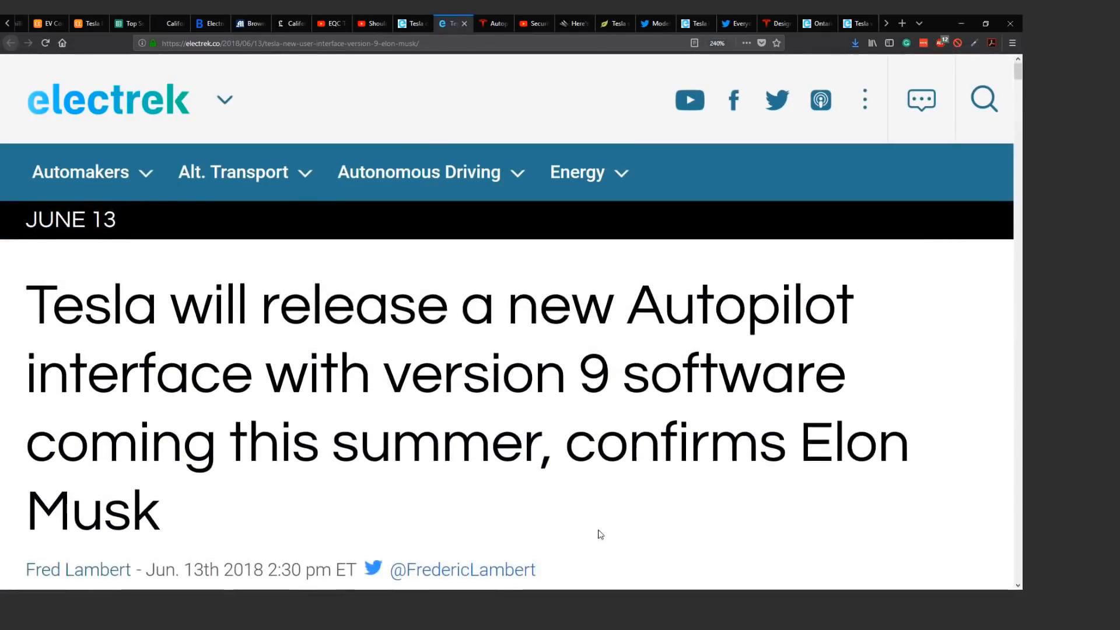
pyautogui.scroll(-3)
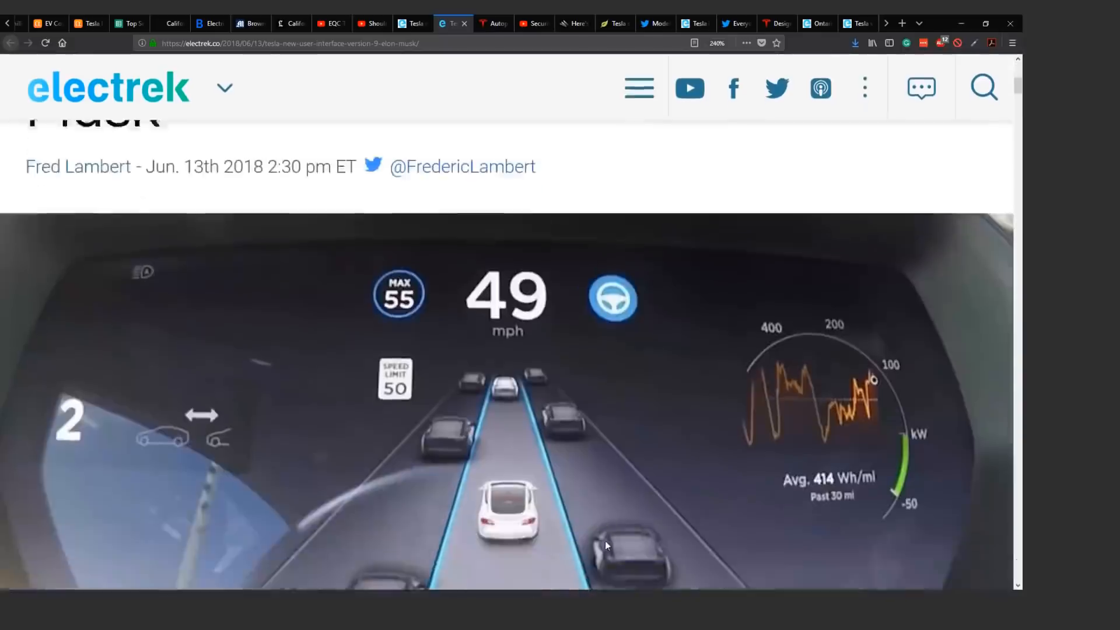
pyautogui.scroll(-3)
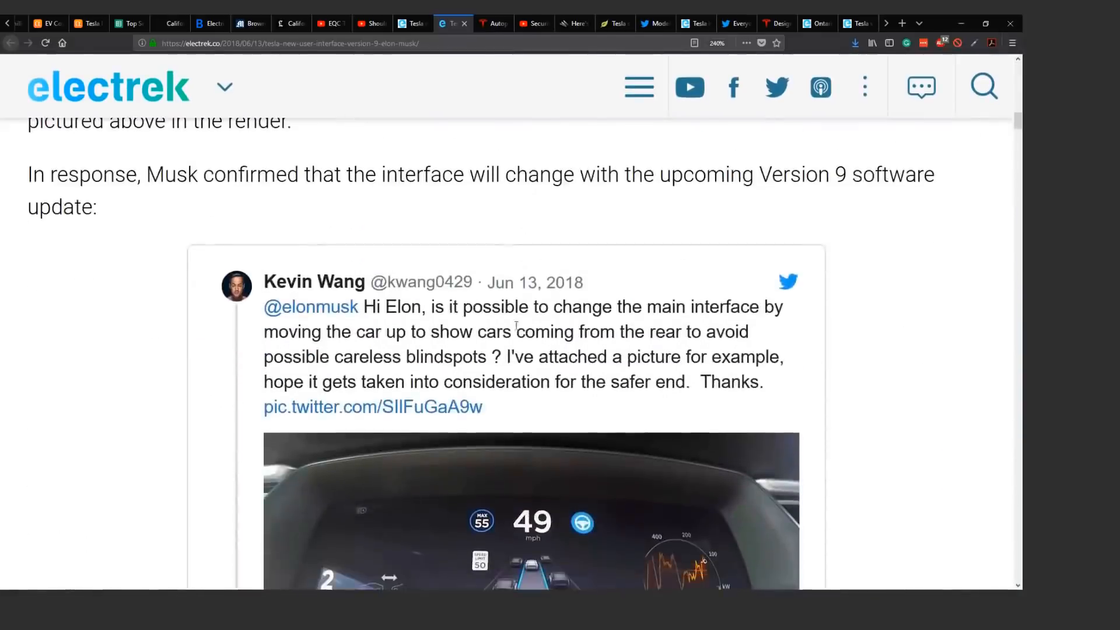
pyautogui.click(492, 23)
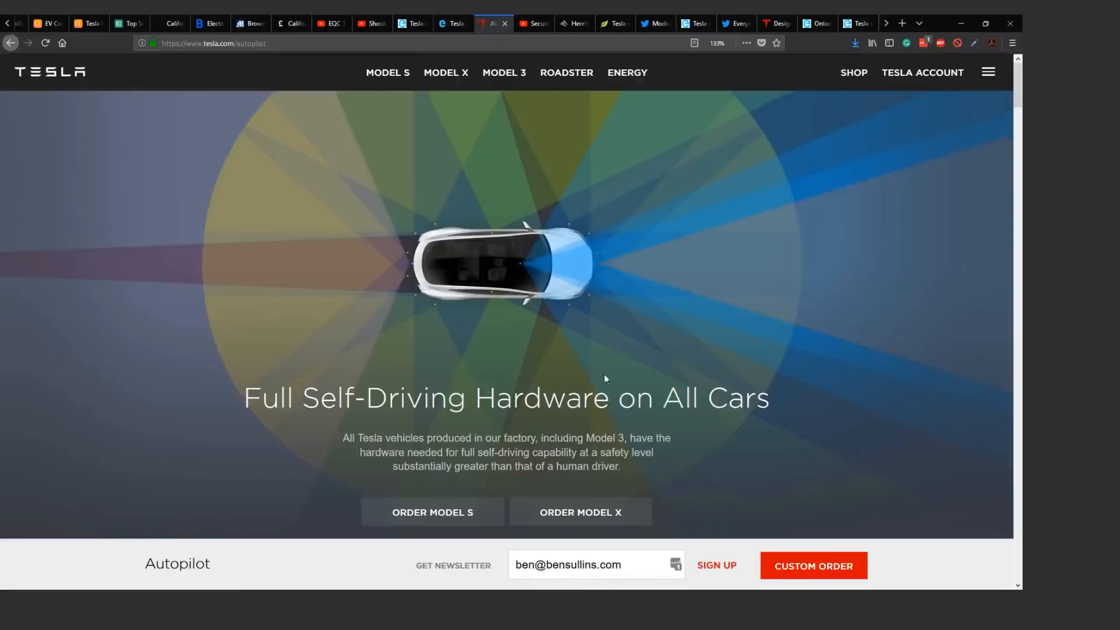